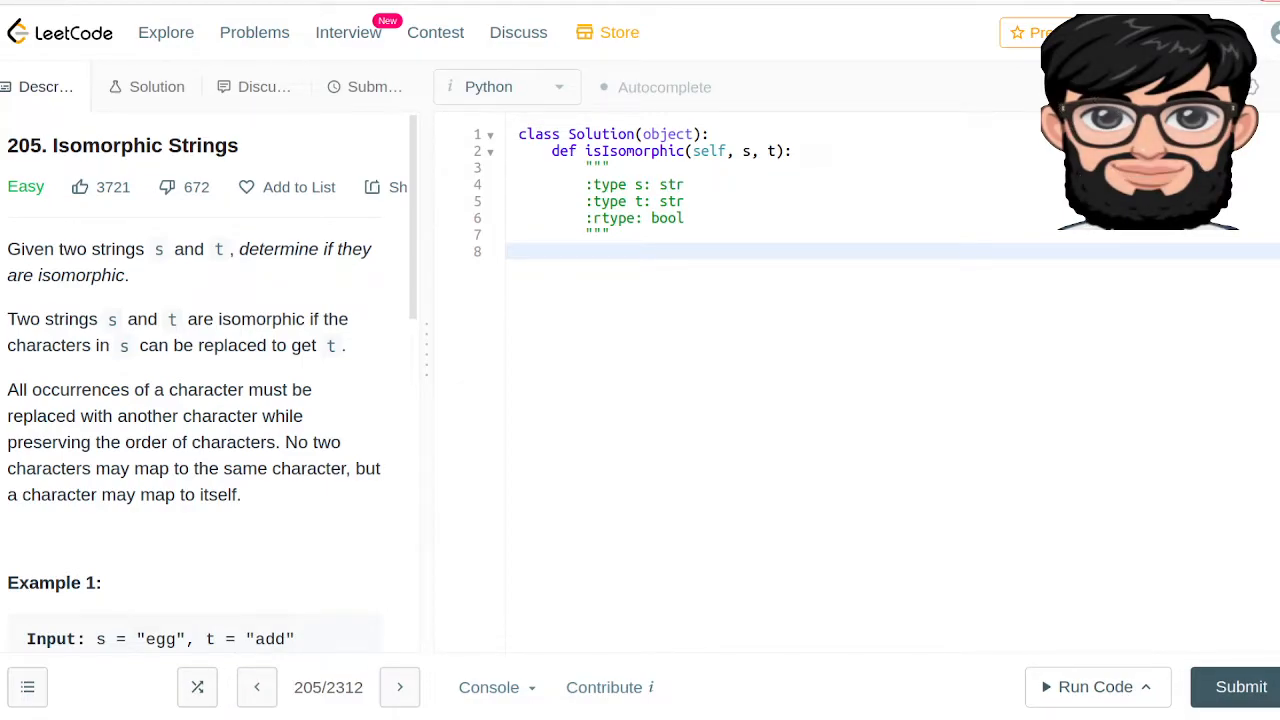
mouse_move(1170, 168)
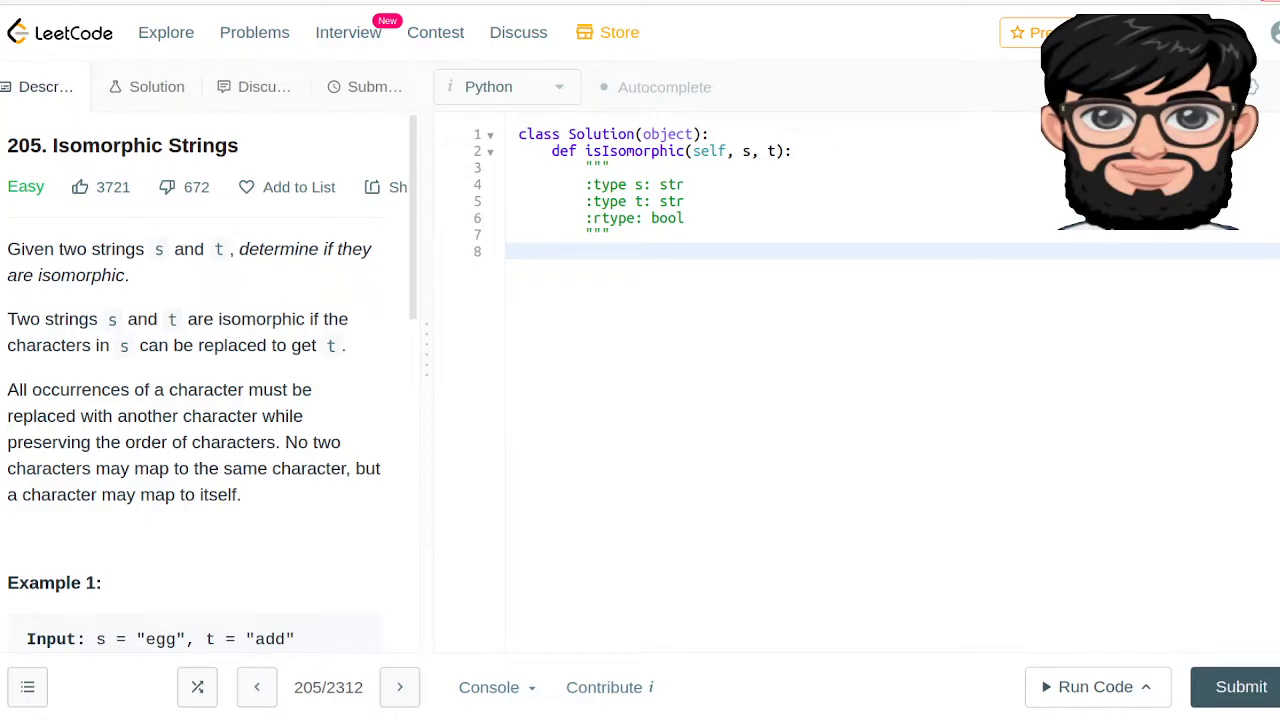
Scroll the Isomorphic Strings description to show Example 1 and Example 2.
scroll("down", 3)
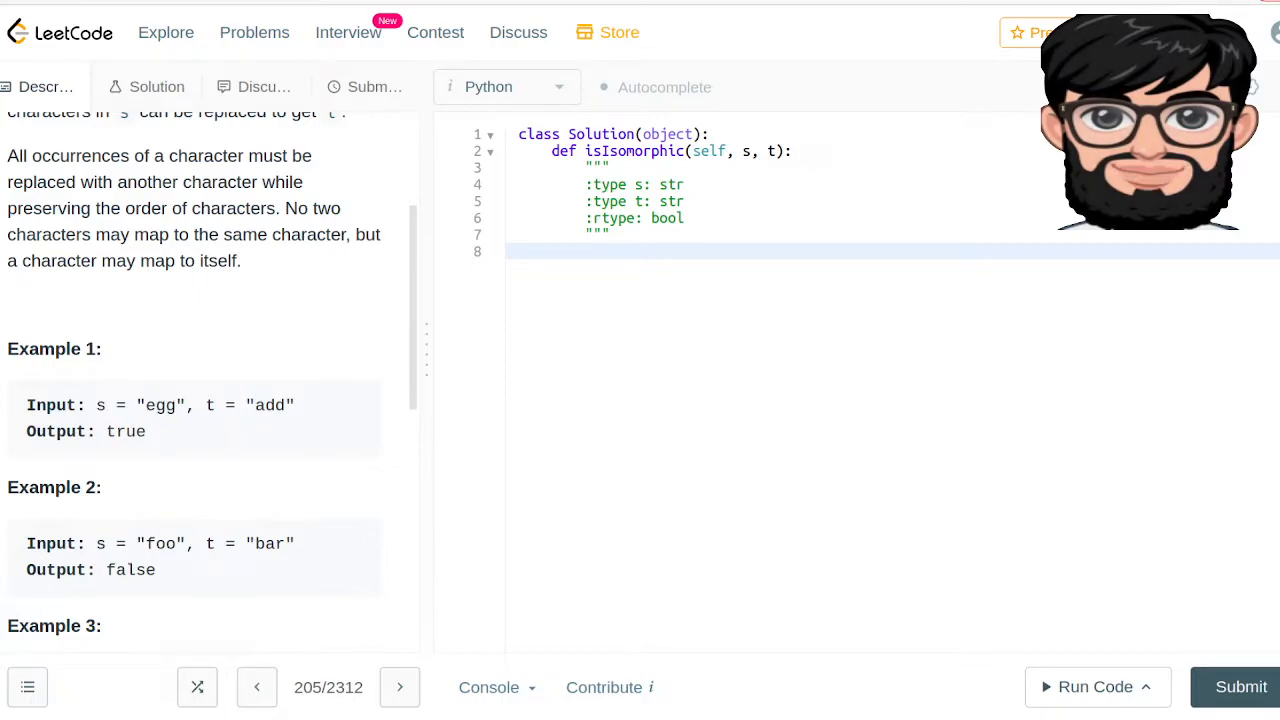
Place the cursor on the empty eighth line and reveal Example 3 (paper/title).
double_click(160, 404)
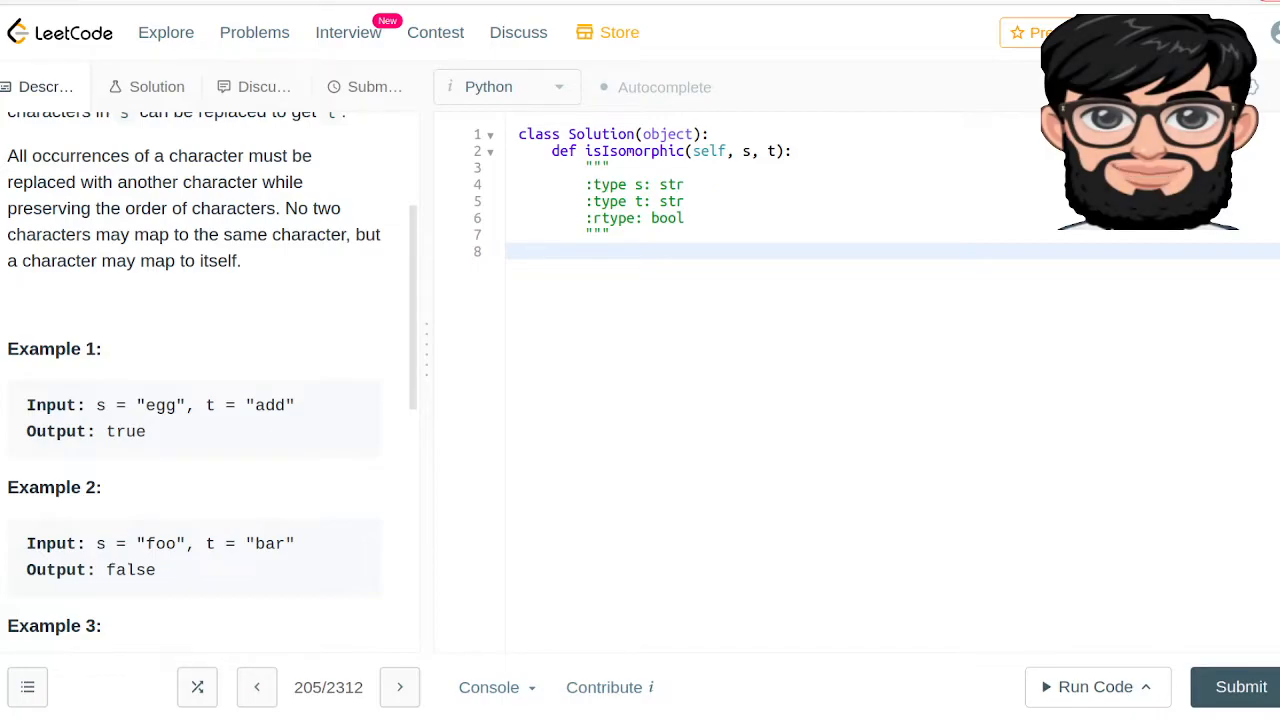
scroll("down", 3)
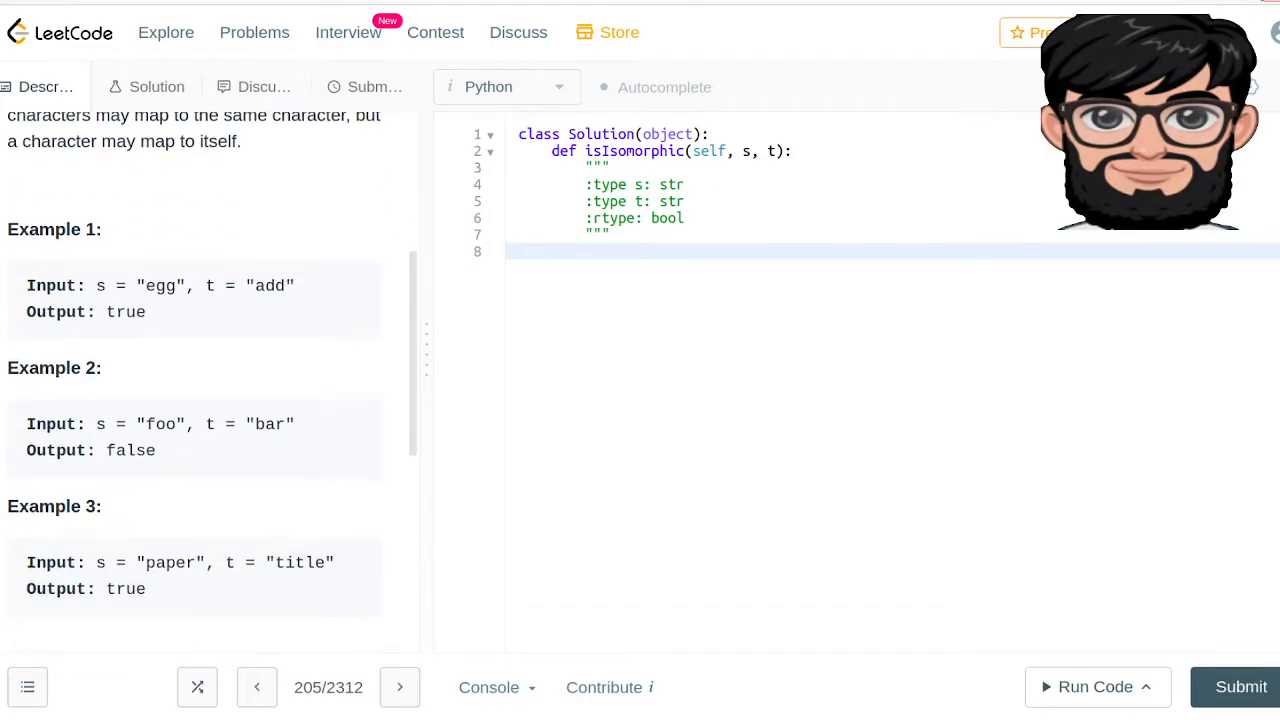
scroll("down", 3)
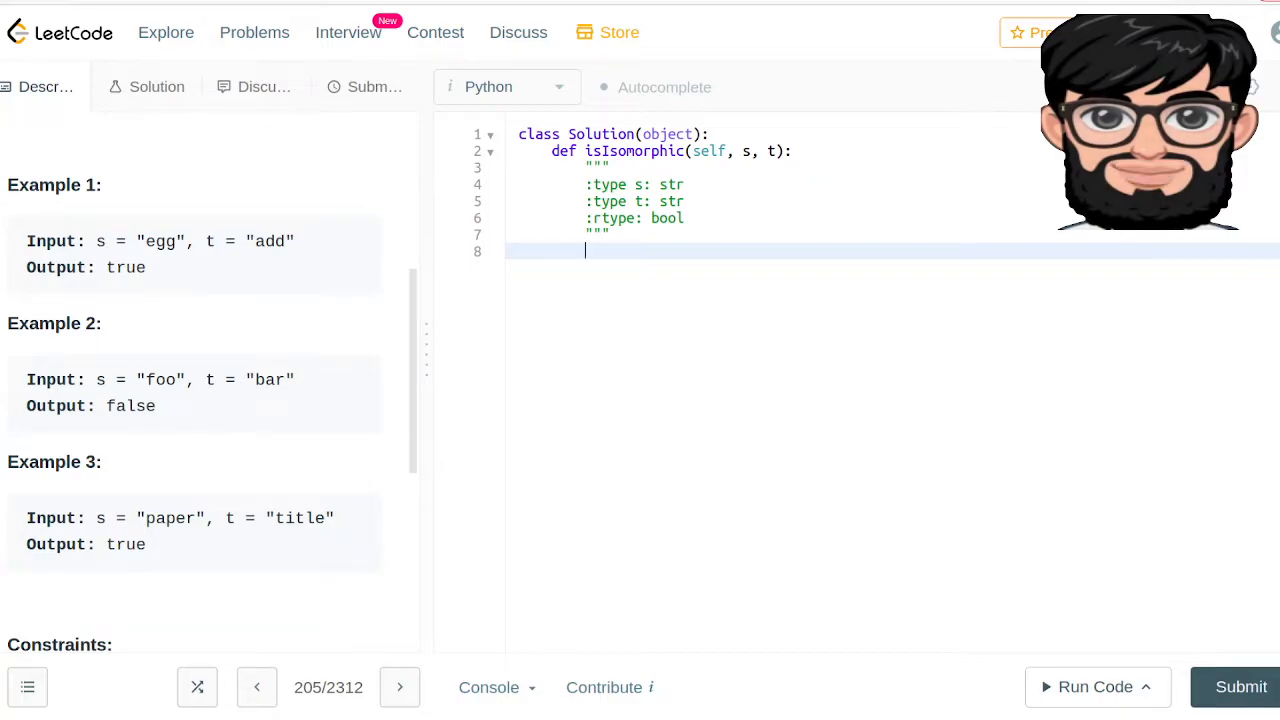
Write set(zip(s, t)), set(s), on line 8 as the start of the expression.
type("zip(")
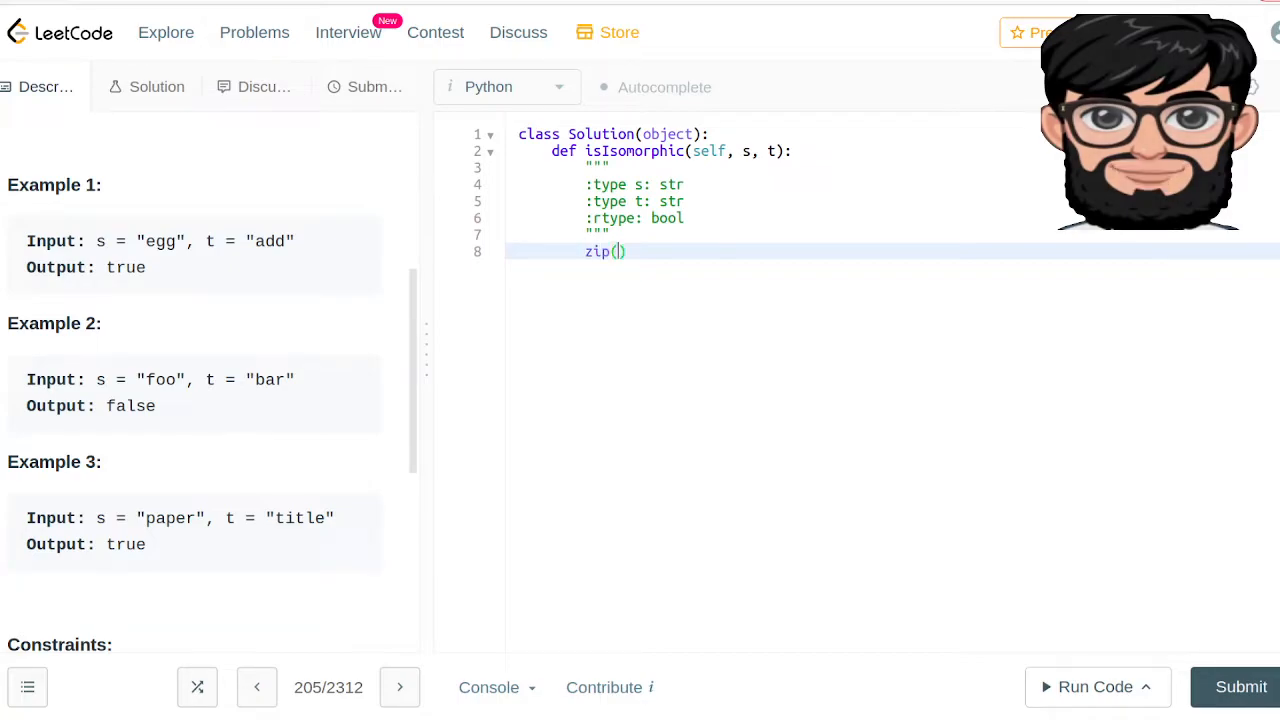
type("s, t")
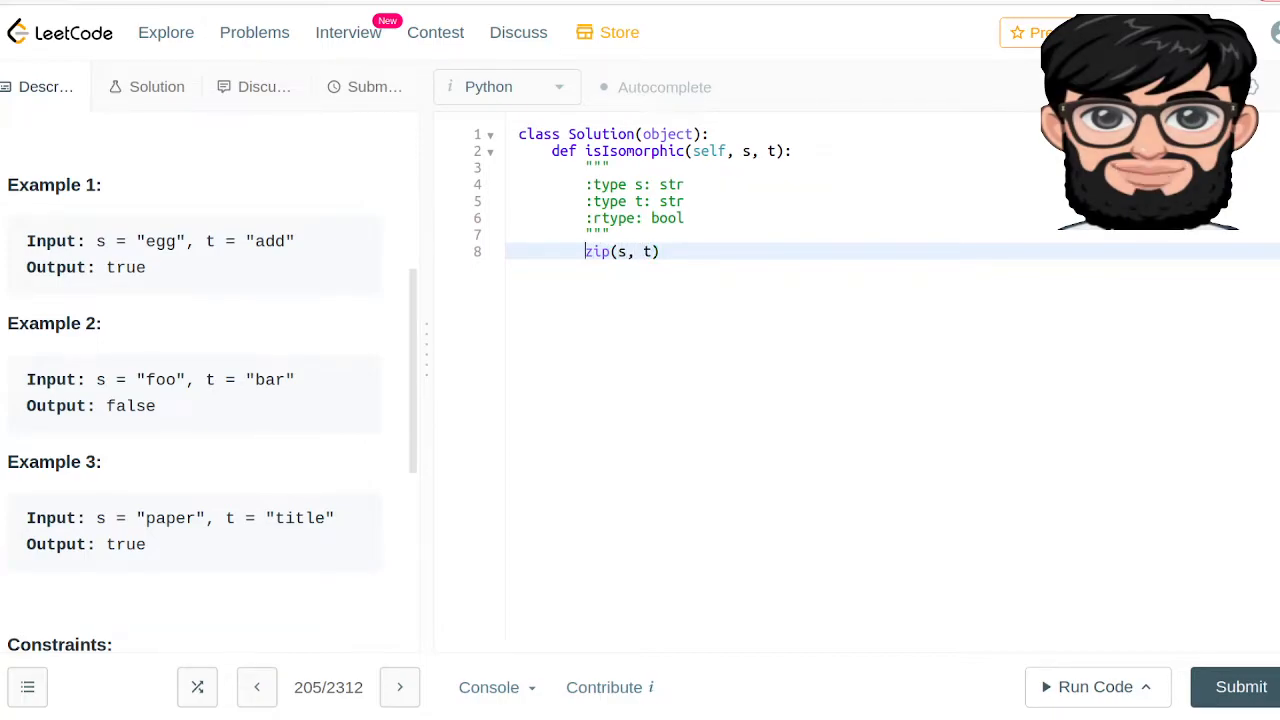
type("set(")
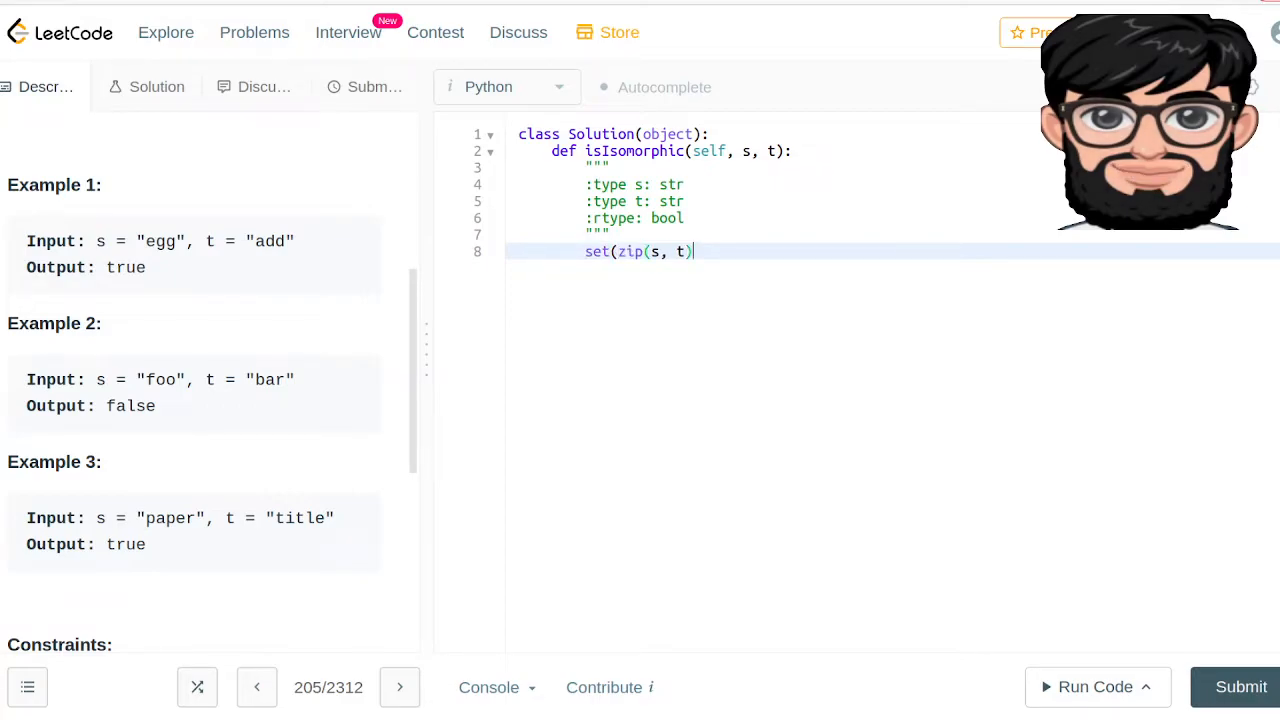
type(")")
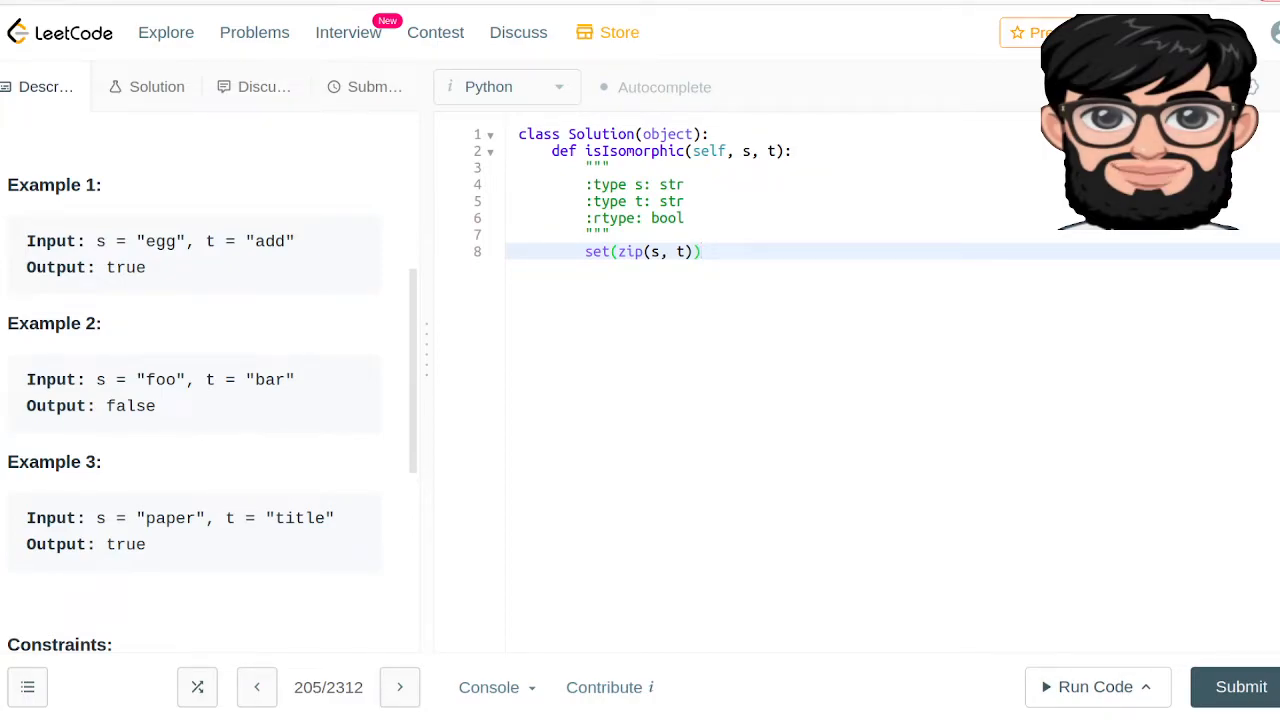
type(",")
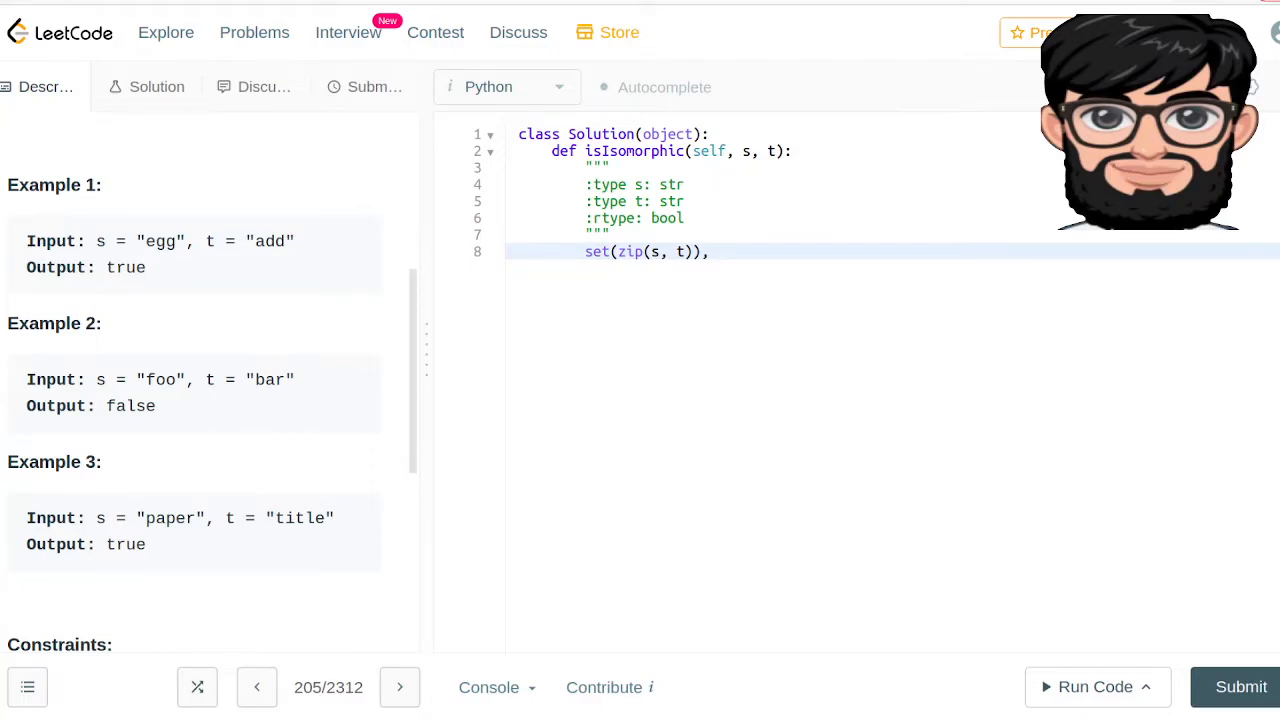
type("se")
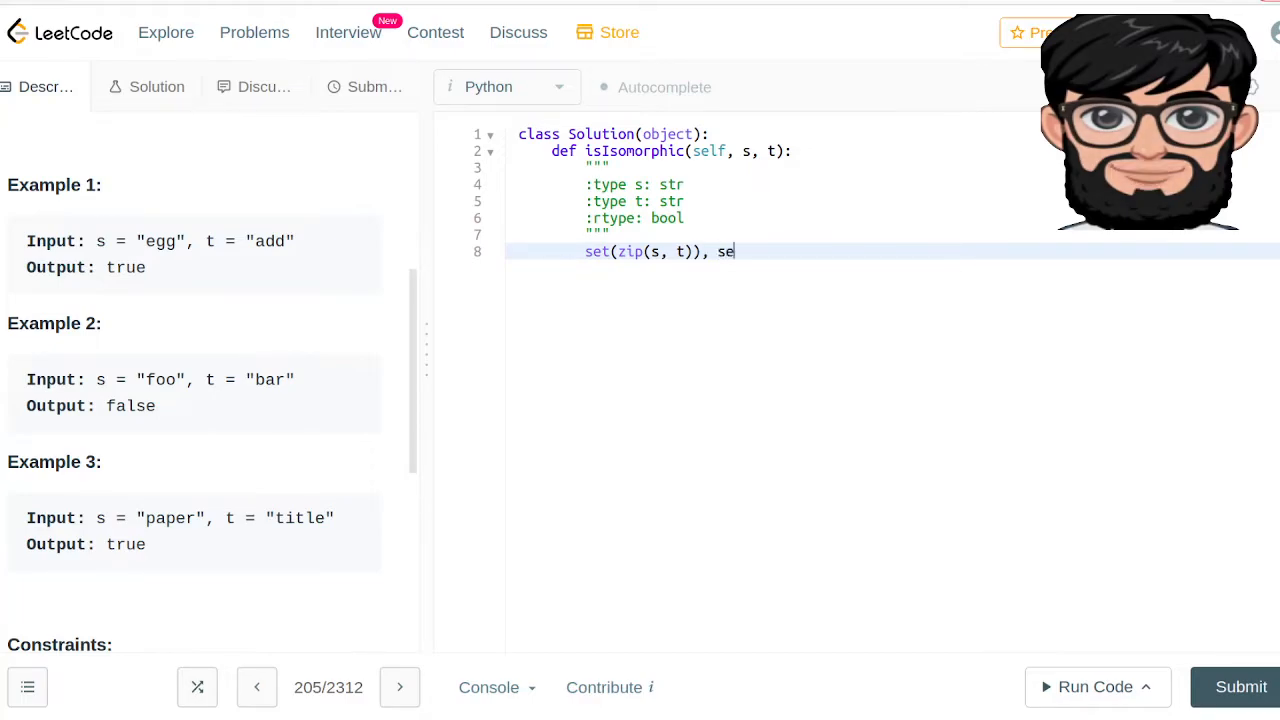
type("t(s),")
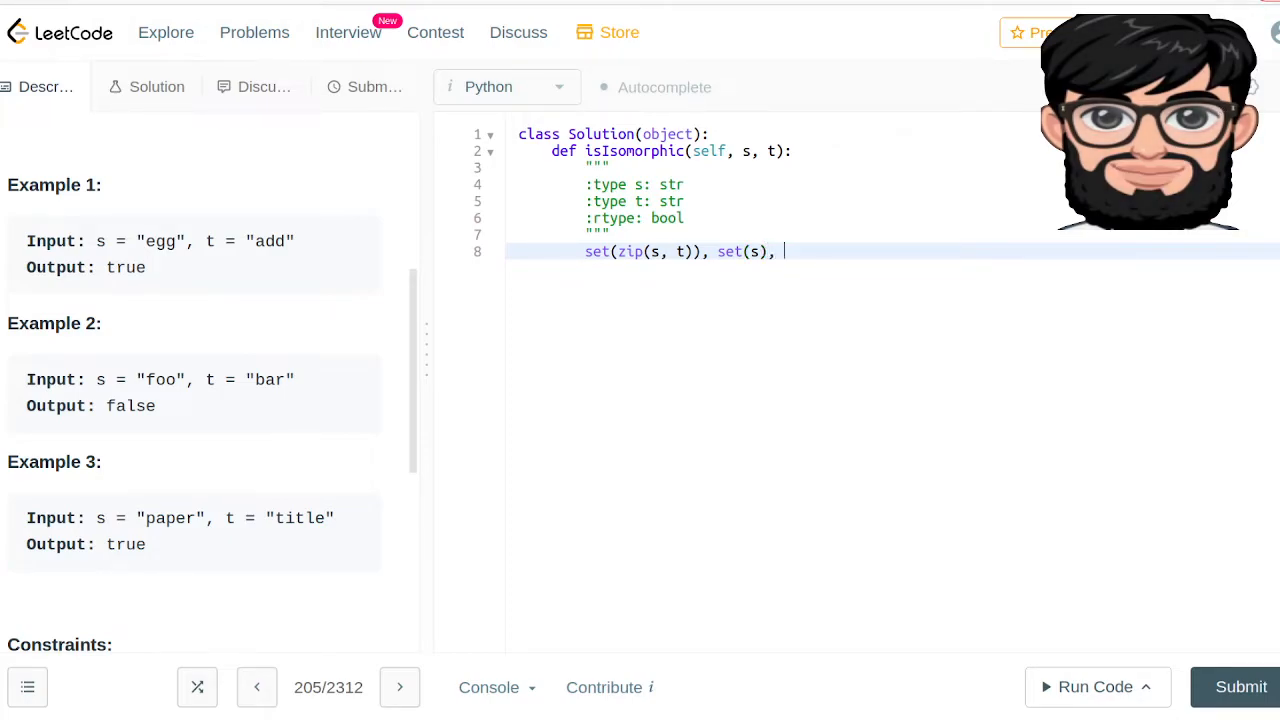
Complete line 8 as return len(set(zip(s, t))) == len(set(s)) == len(set(t)).
type("set()")
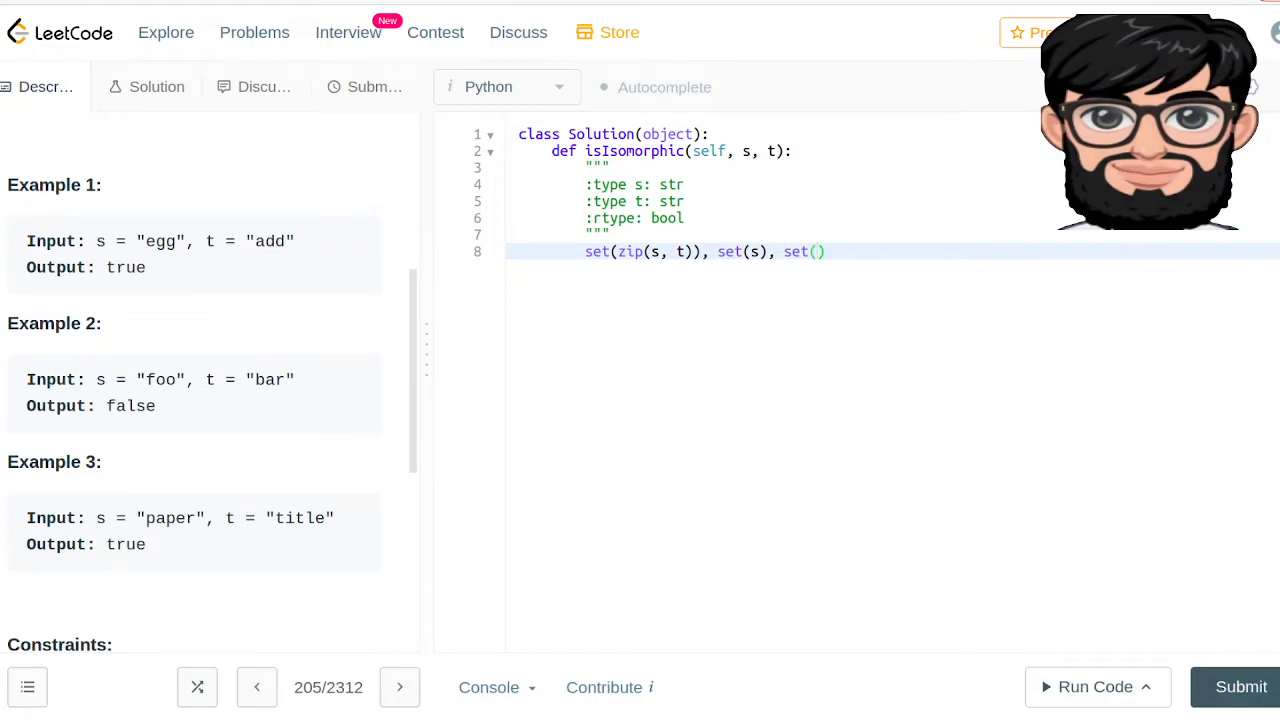
type("t")
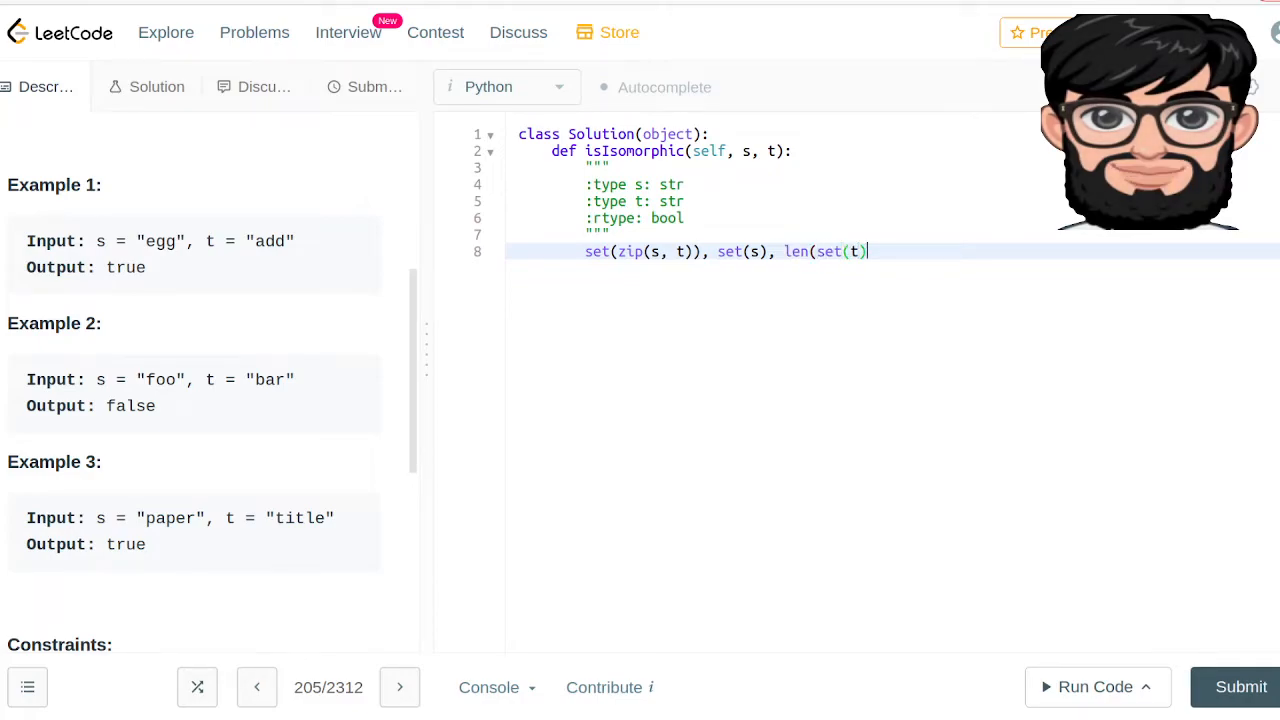
type(") ==")
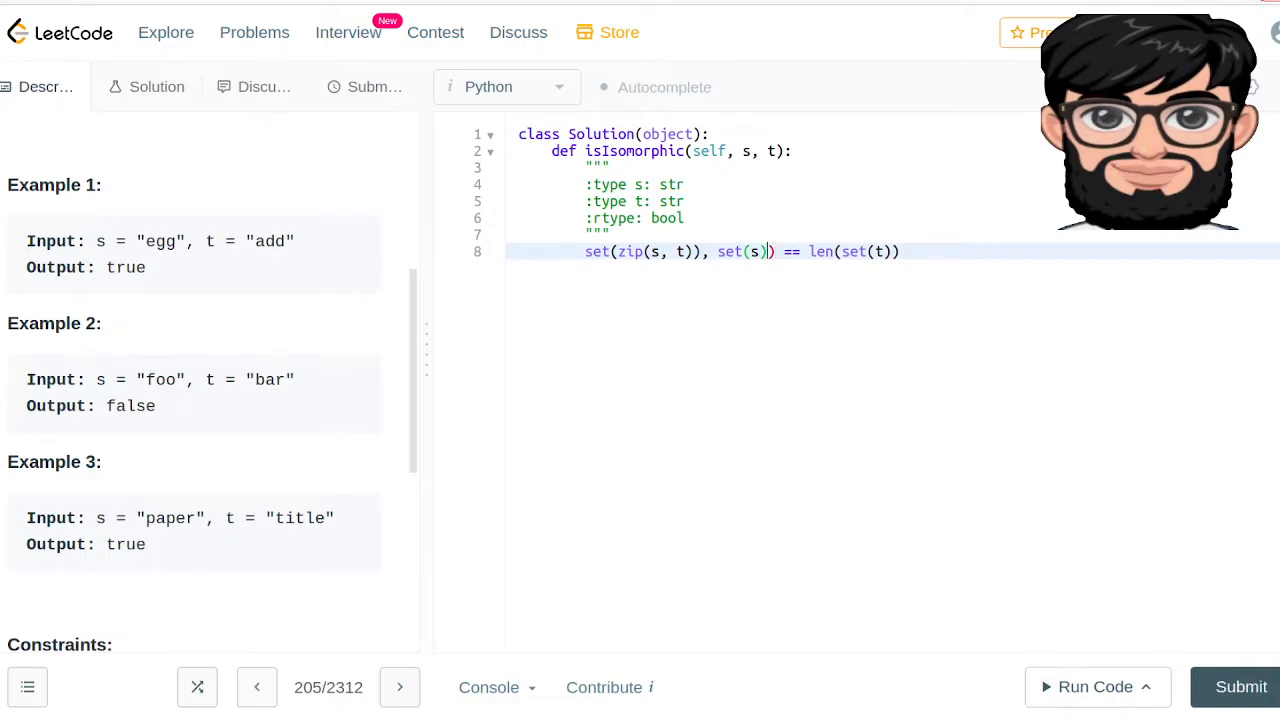
type("len(")
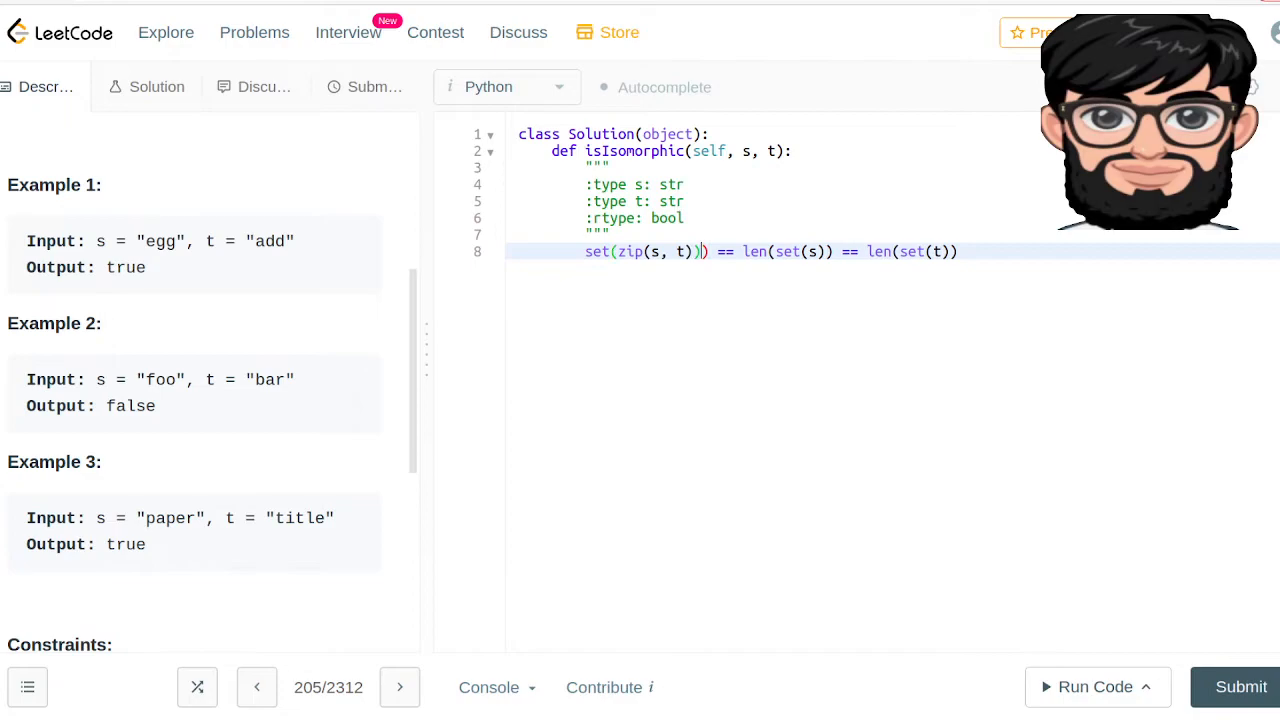
type(")")
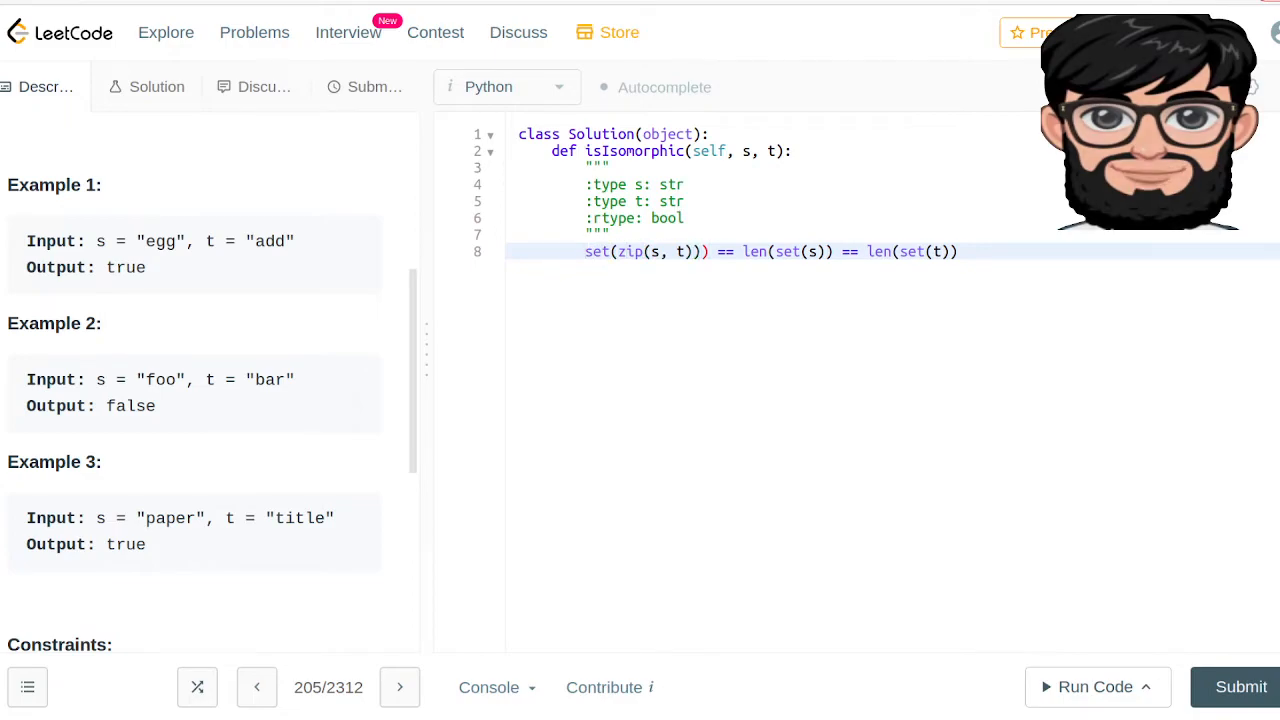
type("len(")
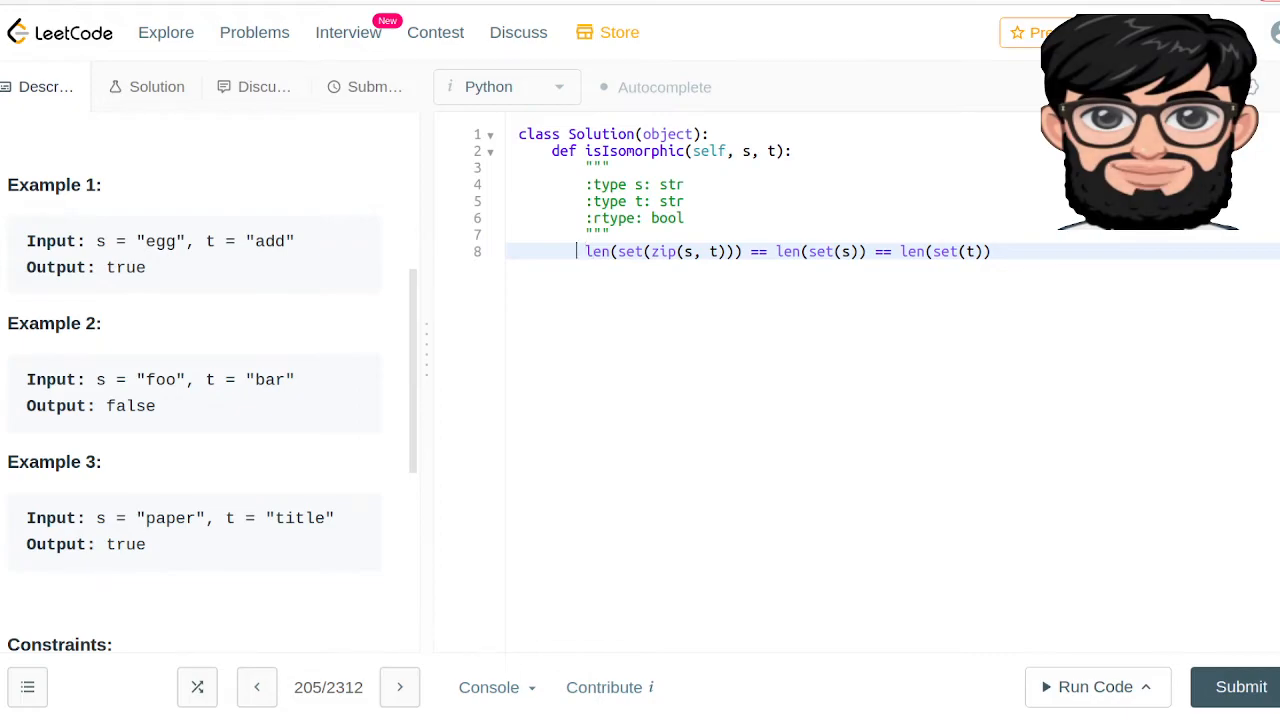
type("return")
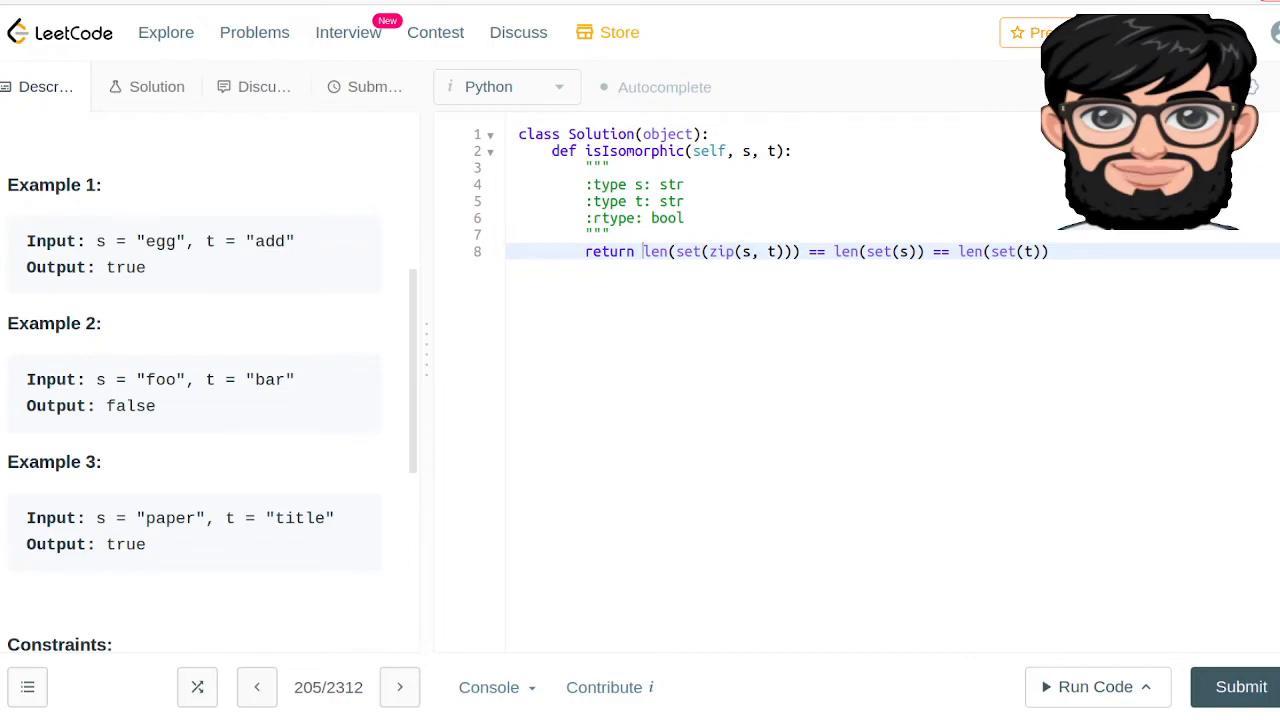
mouse_move(1184, 188)
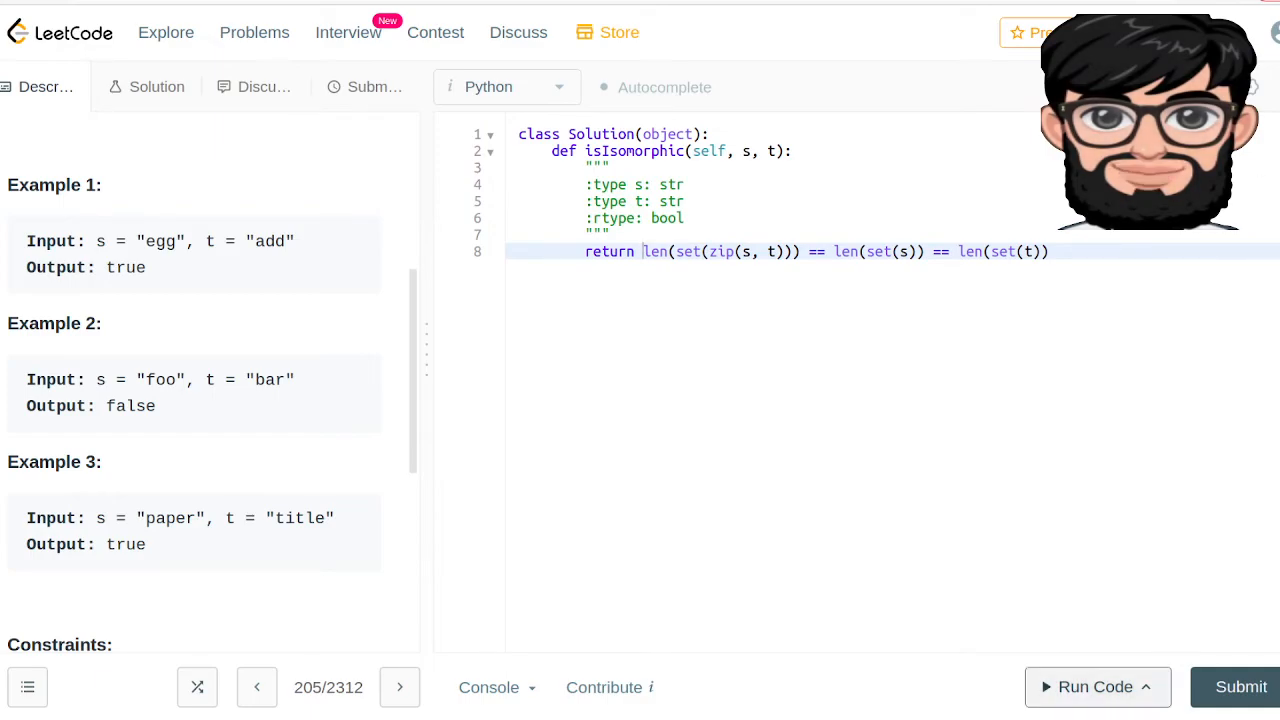
Run the solution on the egg/add example, getting Accepted with output true.
left_click(1096, 686)
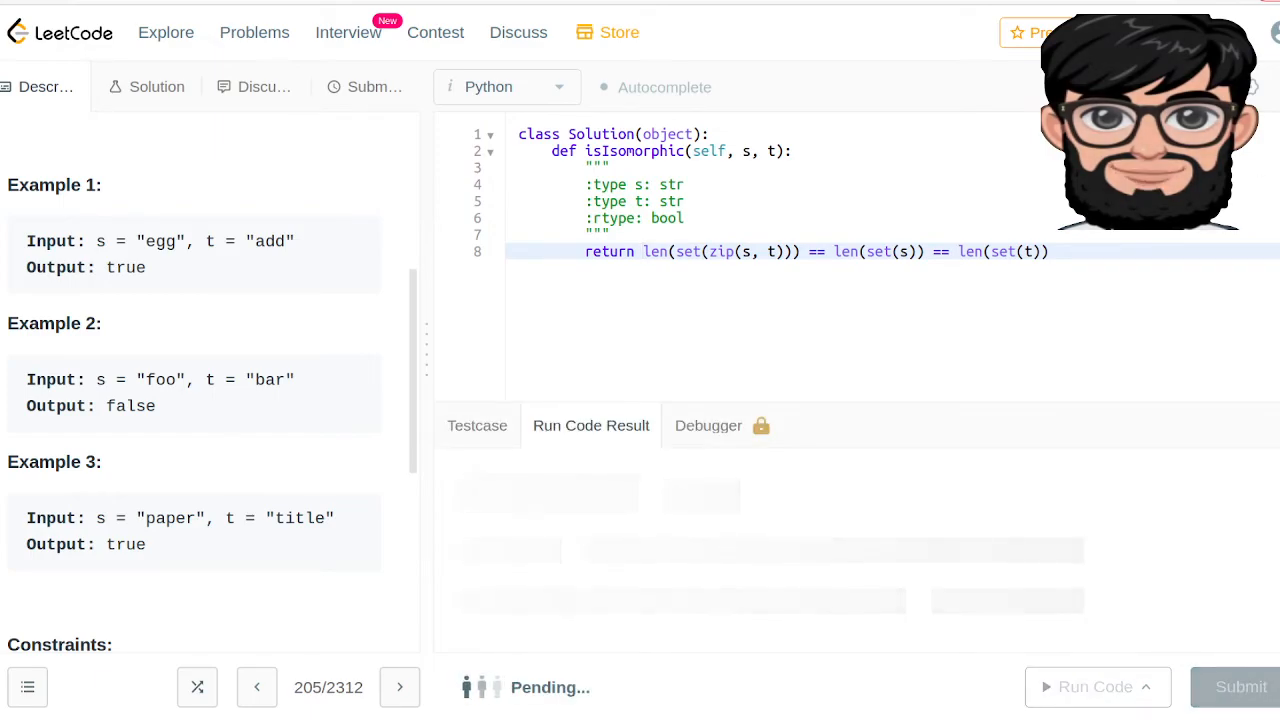
left_click(1096, 688)
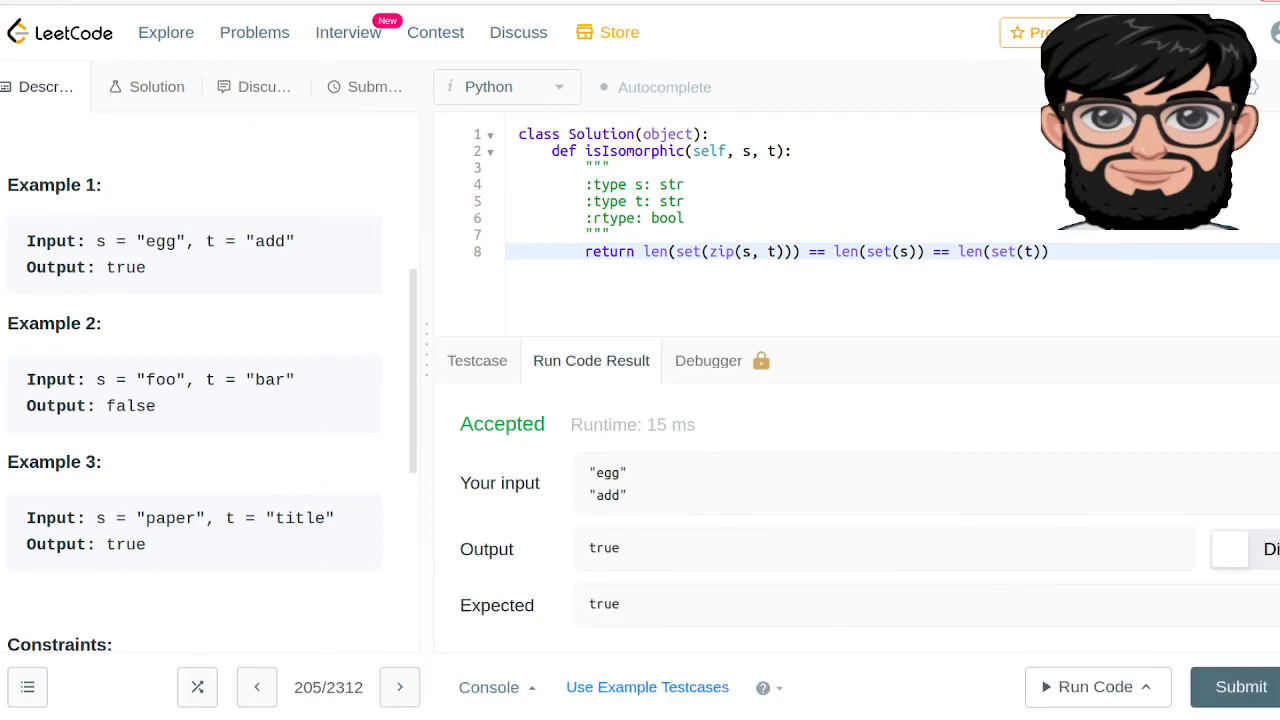